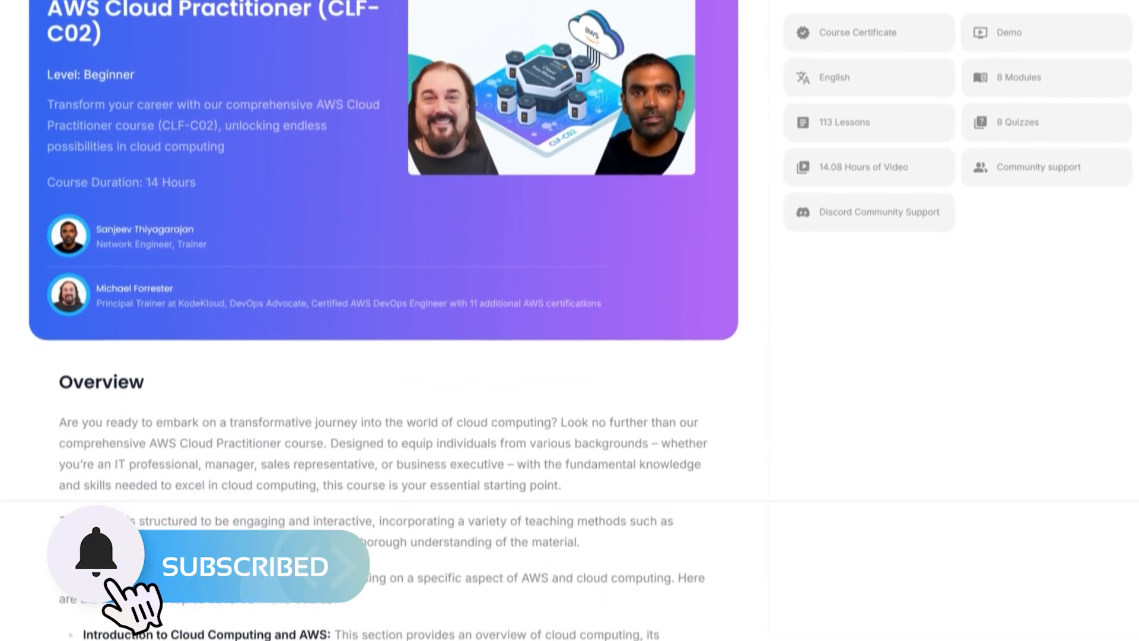
{"action": "scroll", "scroll_direction": "down", "scroll_amount": 3}
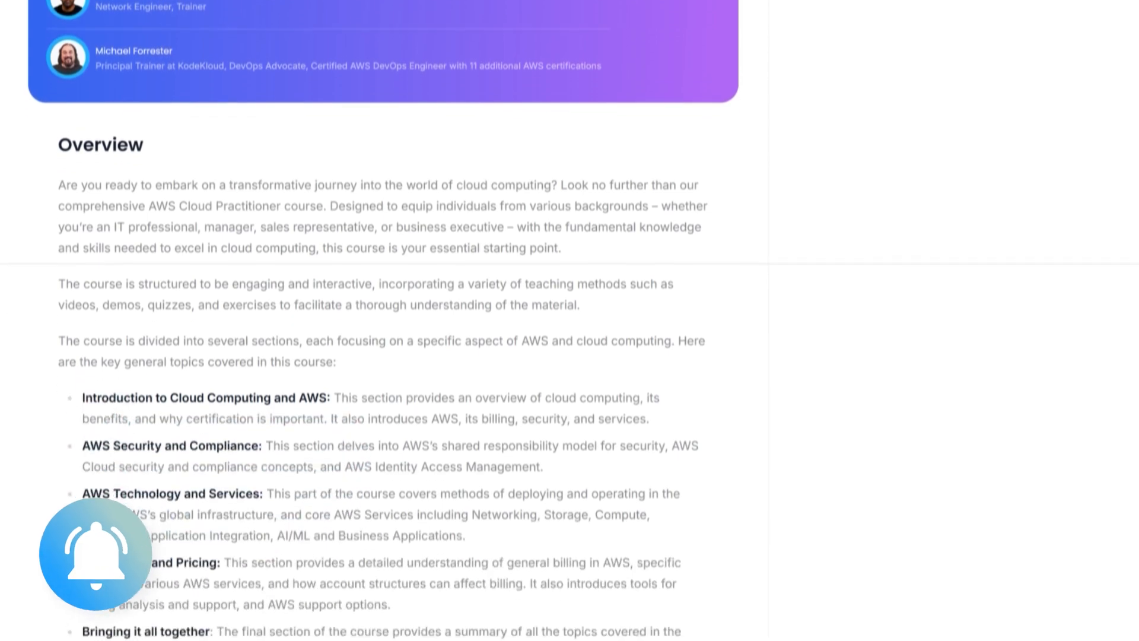